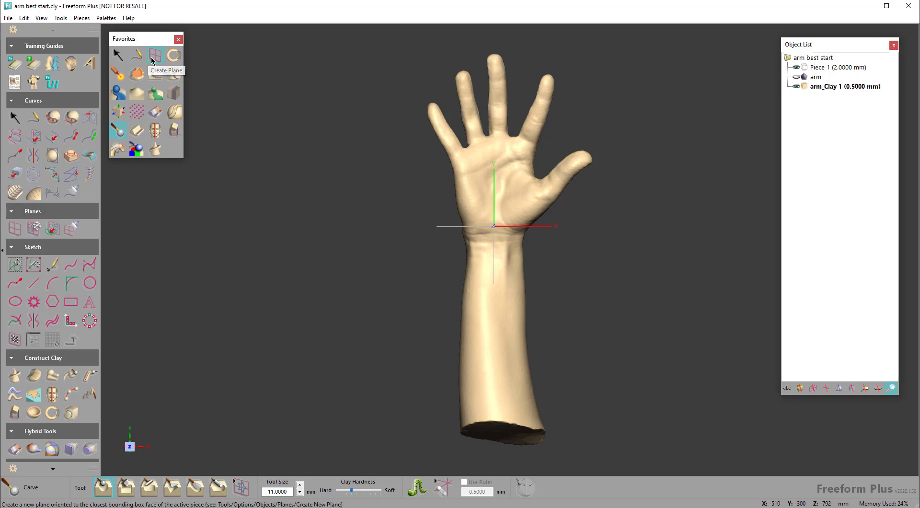
Step: Add Front Plane 1 through the arm model
left_click(155, 54)
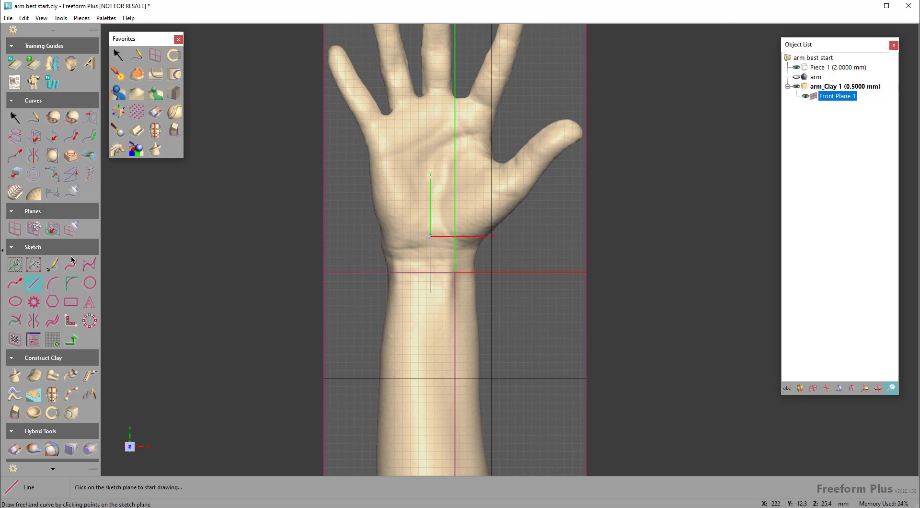
Step: Draw a closed freehand curve outlining the forearm and palm
left_click(70, 265)
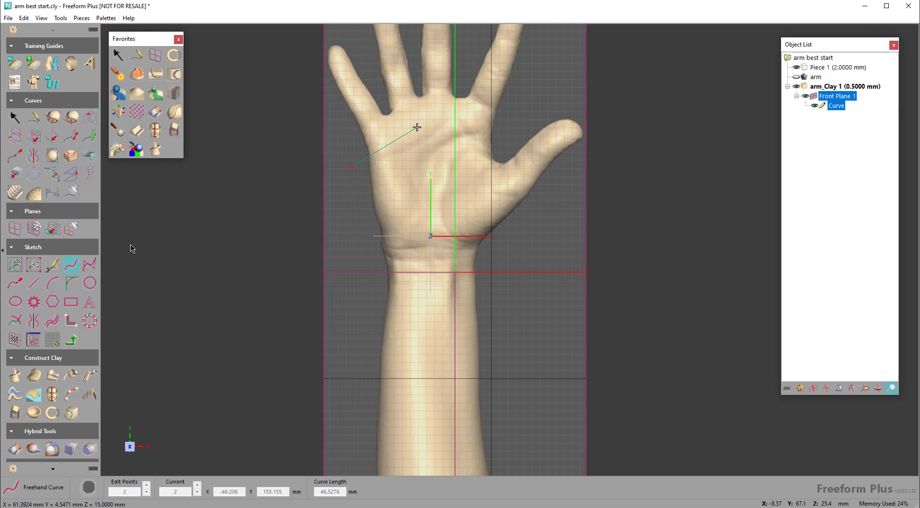
left_click(491, 132)
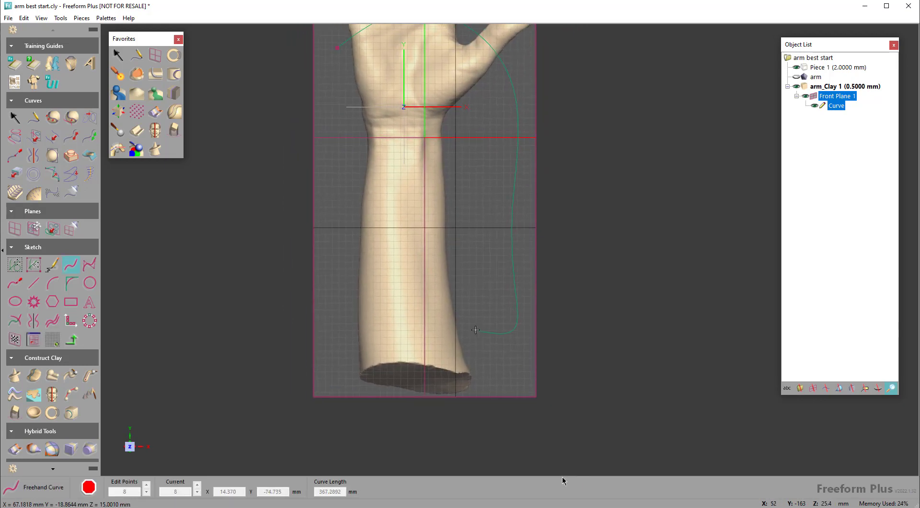
left_click_drag(476, 330, 457, 331)
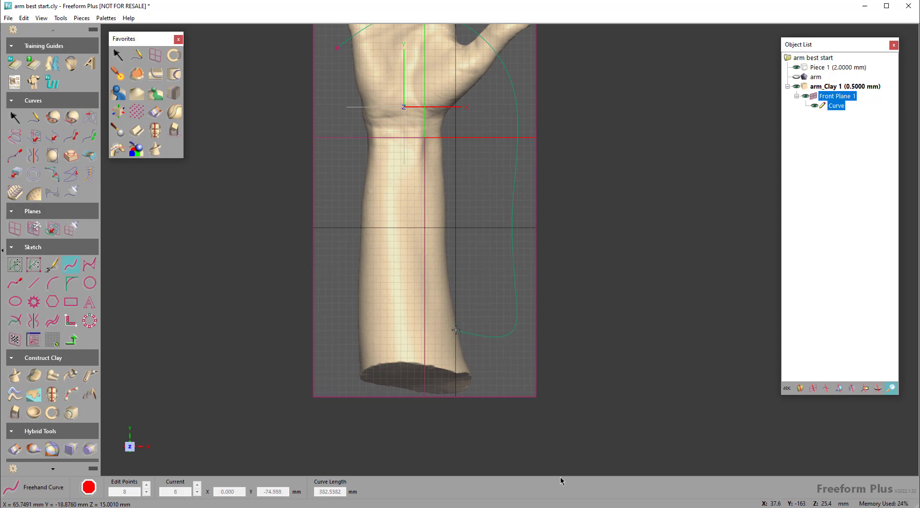
left_click(326, 333)
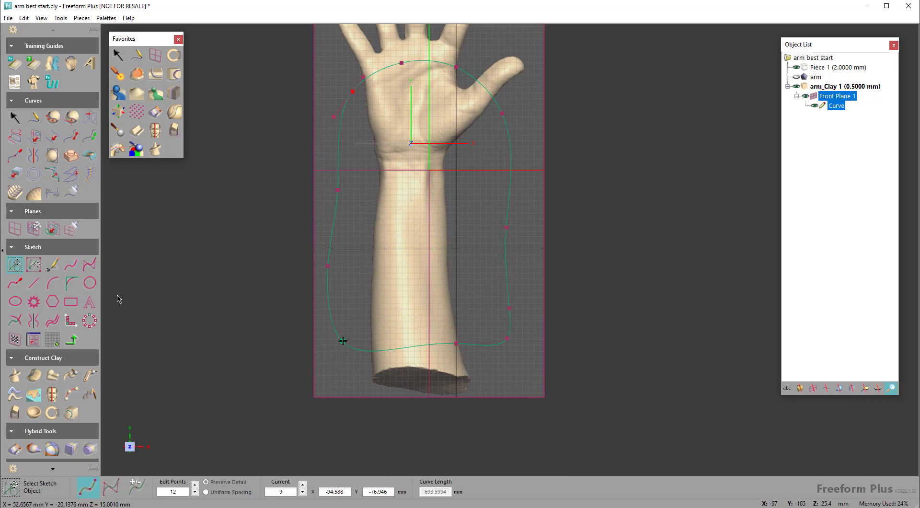
Step: Drag the outline's lower left corner, bottom edge and lower right corner into shape
left_click_drag(343, 341, 317, 314)
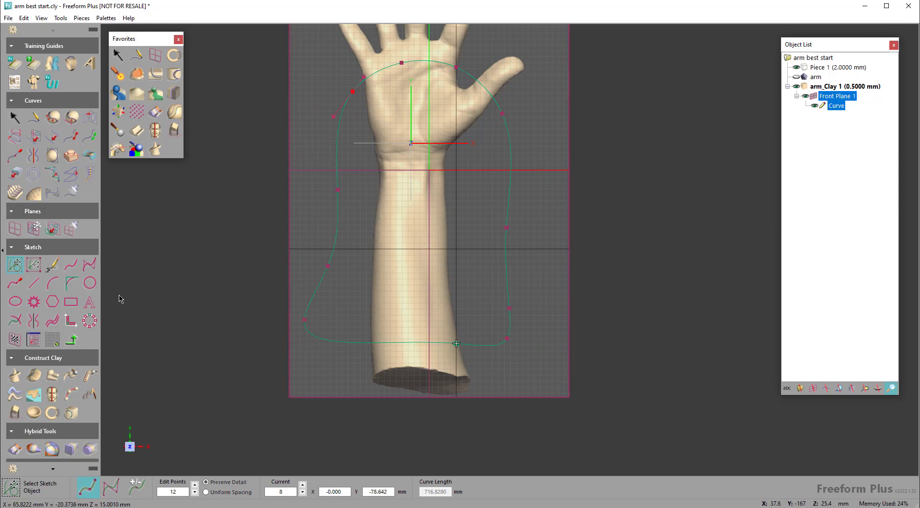
left_click_drag(456, 343, 422, 341)
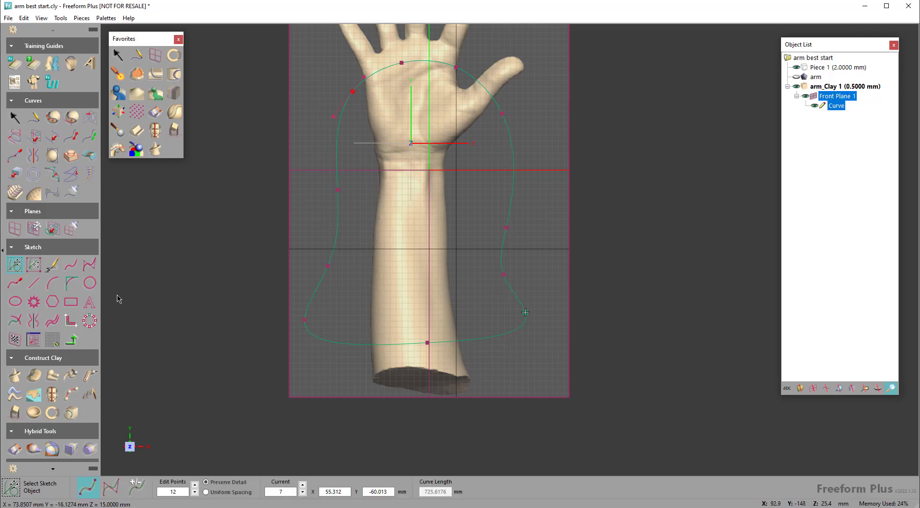
left_click_drag(525, 312, 522, 325)
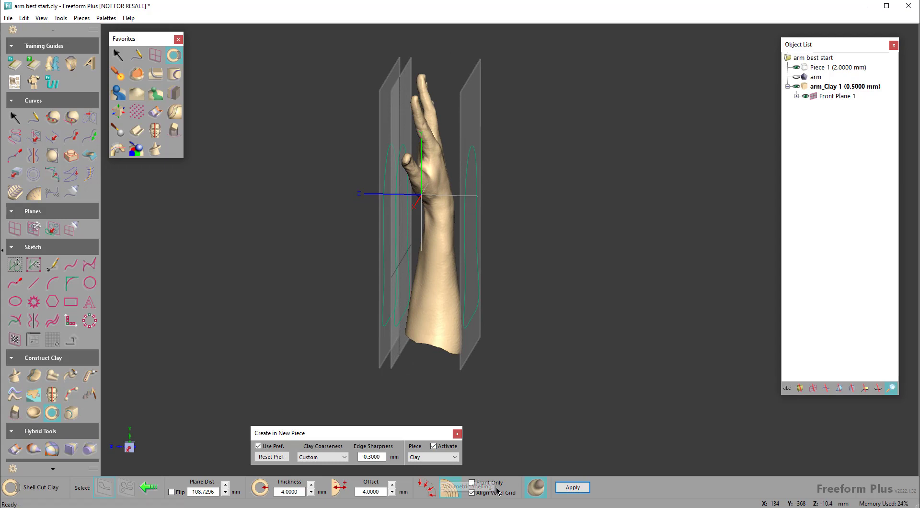
Step: Apply Shell Cut Clay inside the outline with 4 mm thickness and 4 mm offset
left_click(572, 488)
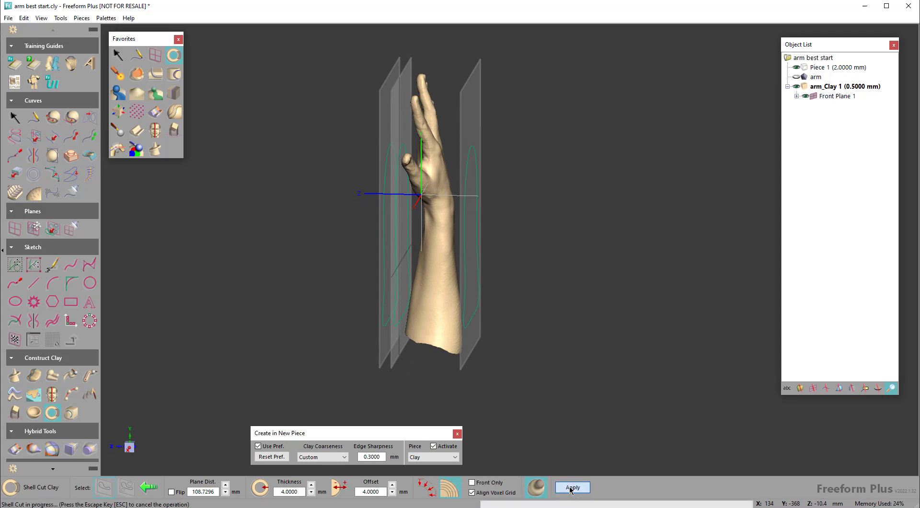
left_click(572, 487)
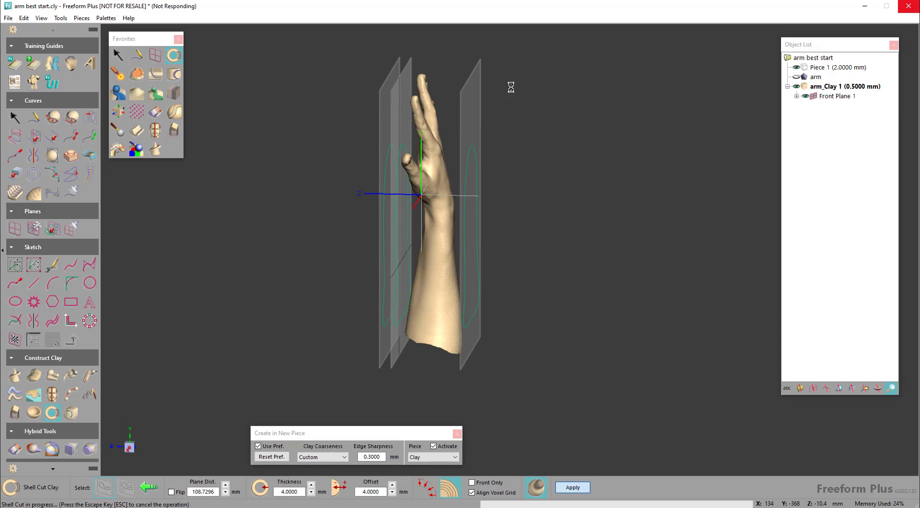
mouse_move(384, 170)
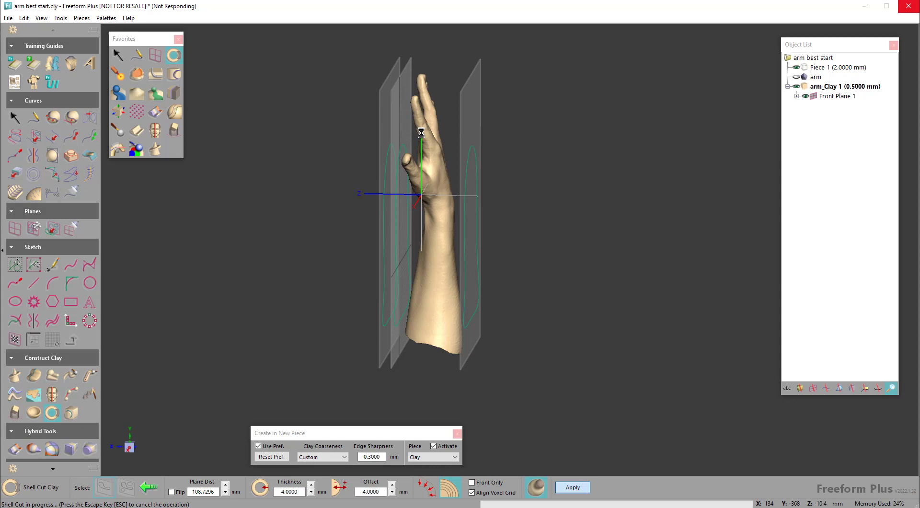
mouse_move(446, 231)
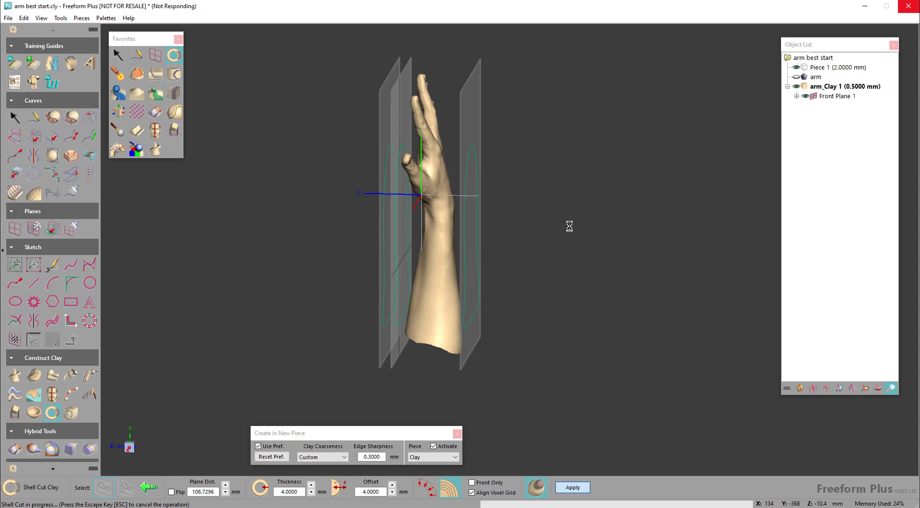
Step: Let the shell cut finish so the Shell Cut brace piece appears
left_click(572, 488)
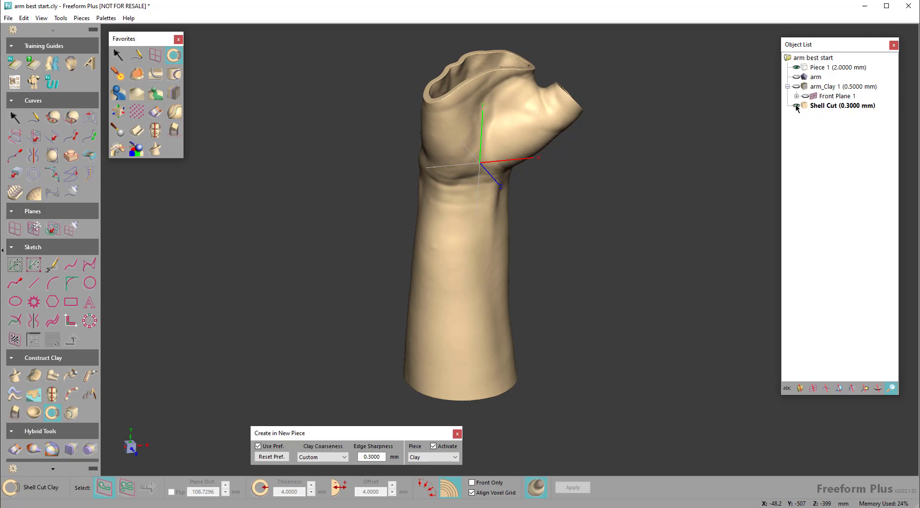
Step: Activate the listed clay piece and draw a curve along the forearm top to the knuckles
right_click(816, 77)
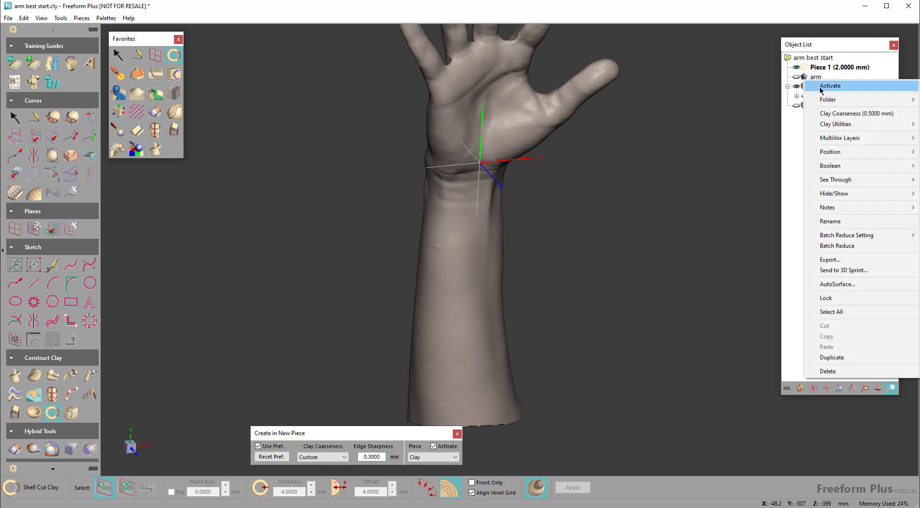
left_click(830, 86)
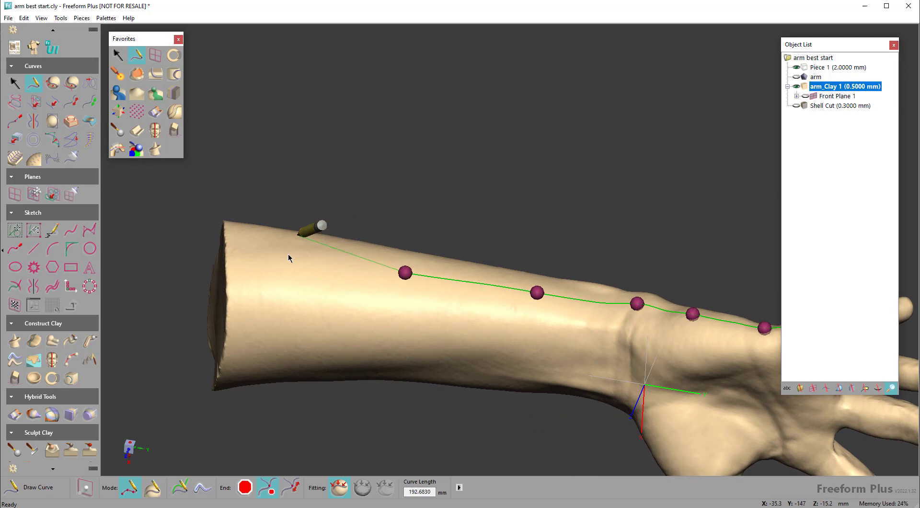
left_click_drag(306, 232, 247, 250)
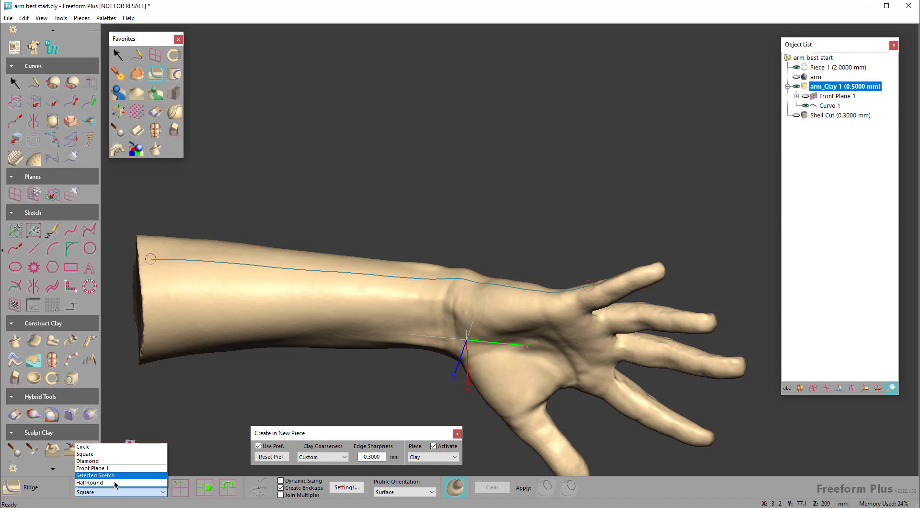
Step: Build a square-profile ridge along the curve with Thickness 11 and Width 1
left_click(89, 482)
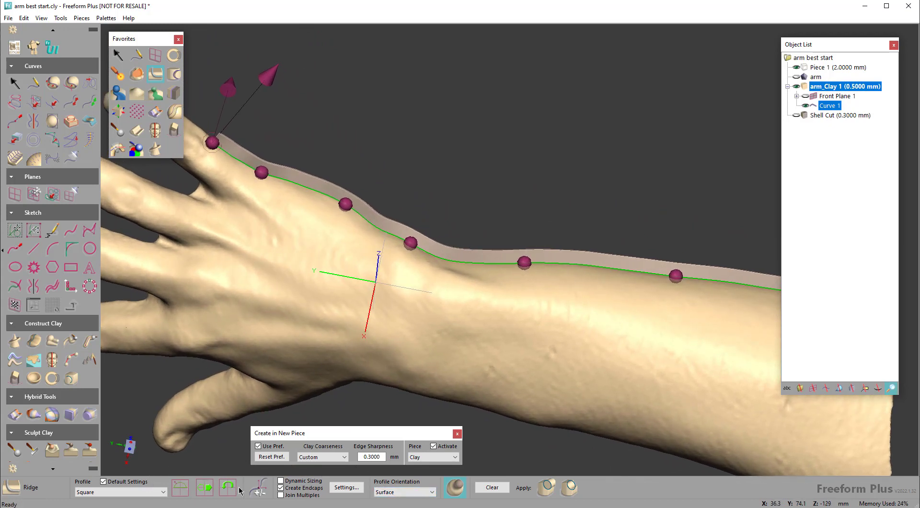
left_click(345, 487)
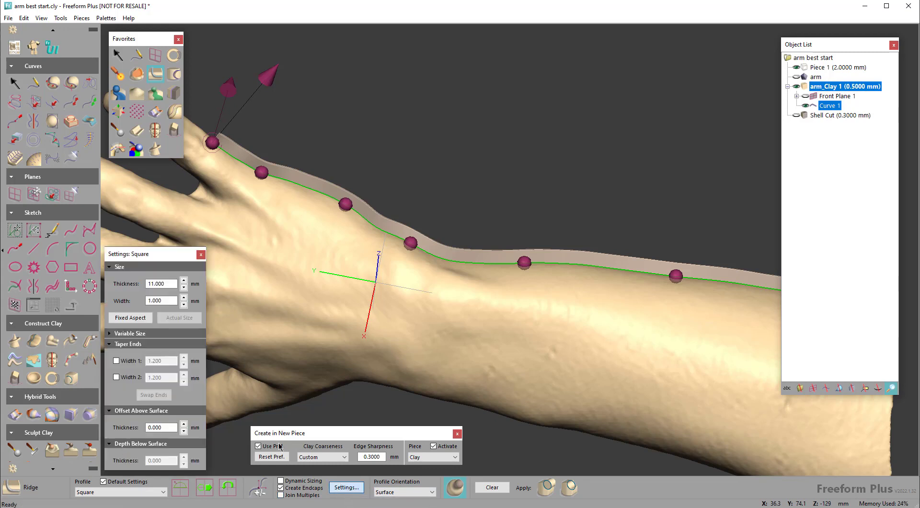
left_click(159, 300)
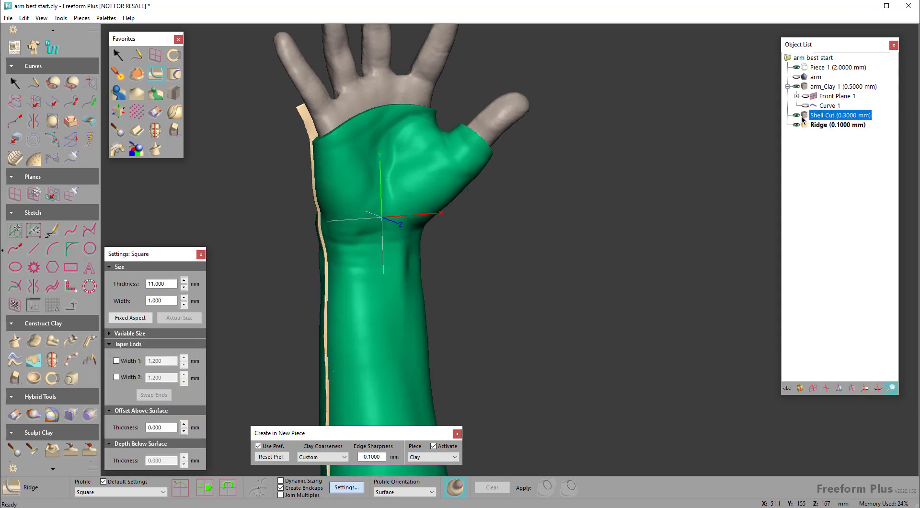
Step: Boolean-remove the Ridge piece from the Shell Cut piece
left_click(839, 124)
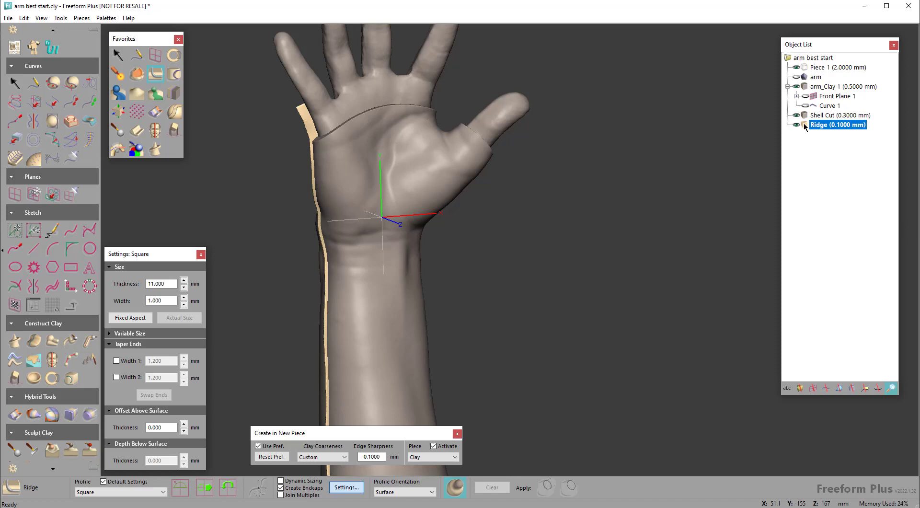
right_click(837, 125)
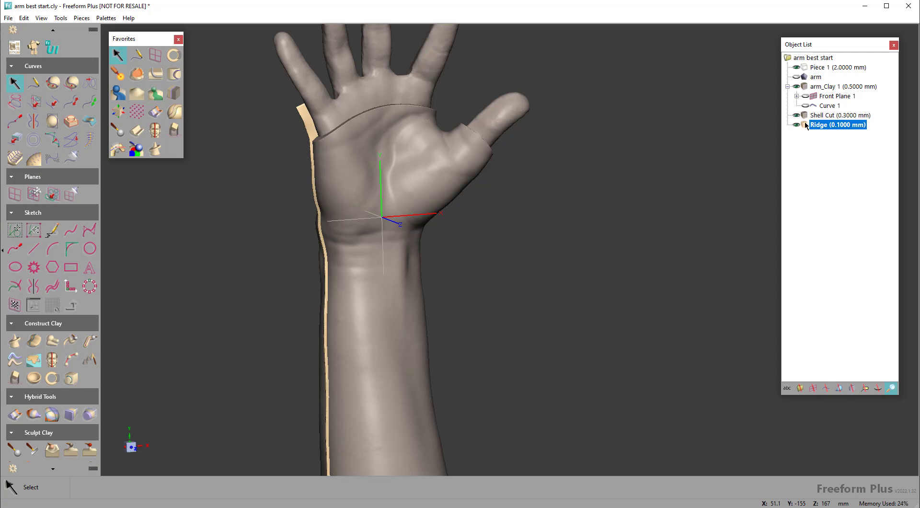
right_click(837, 124)
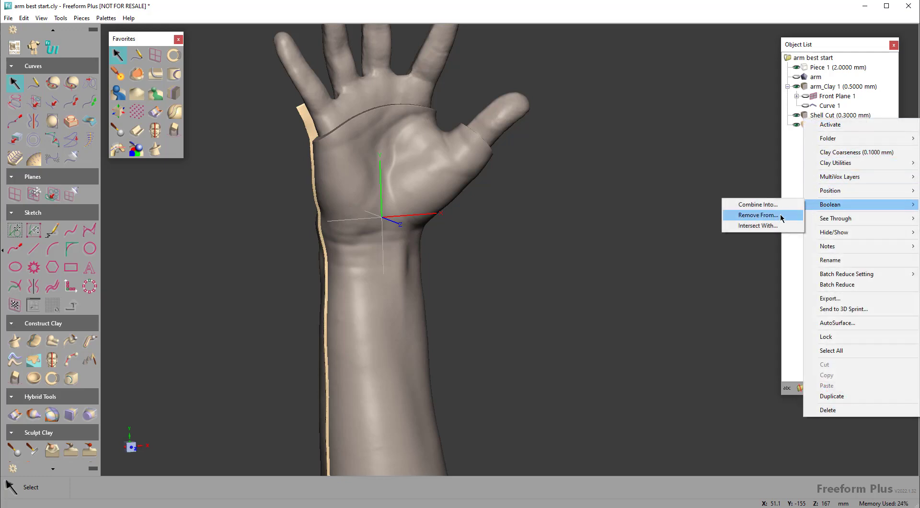
left_click(759, 216)
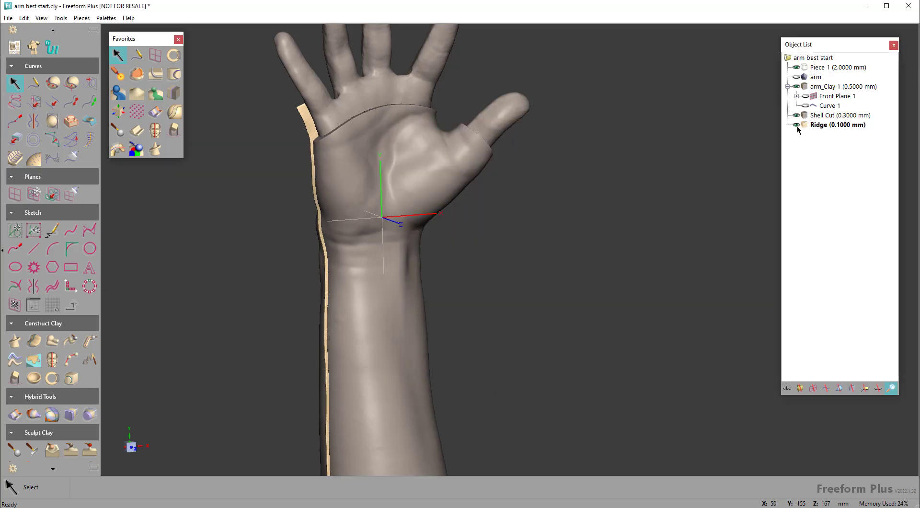
left_click(840, 115)
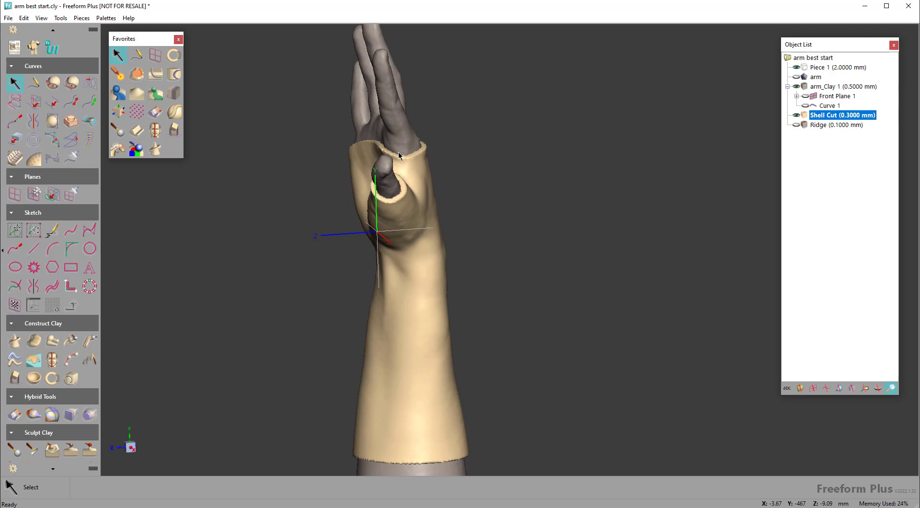
Step: Orbit to inspect the split from the brace front and the back of the hand
left_click_drag(399, 156, 487, 223)
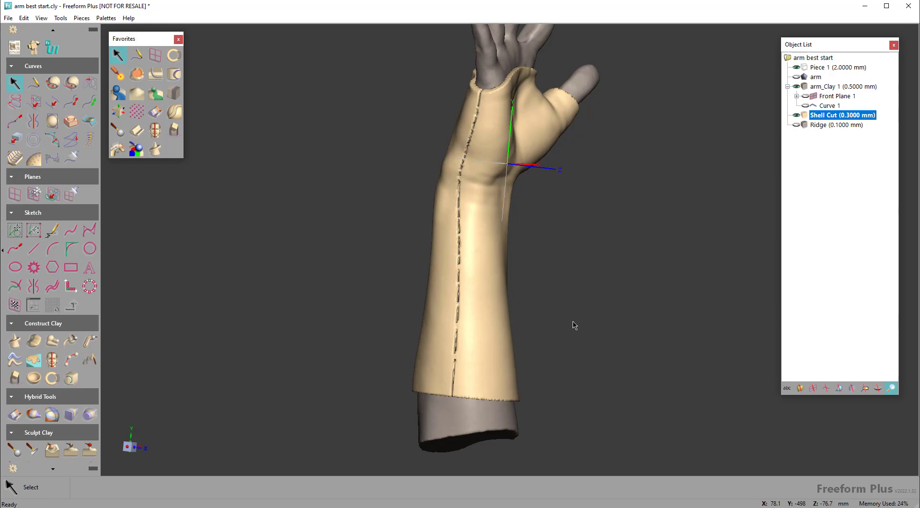
left_click_drag(575, 326, 642, 296)
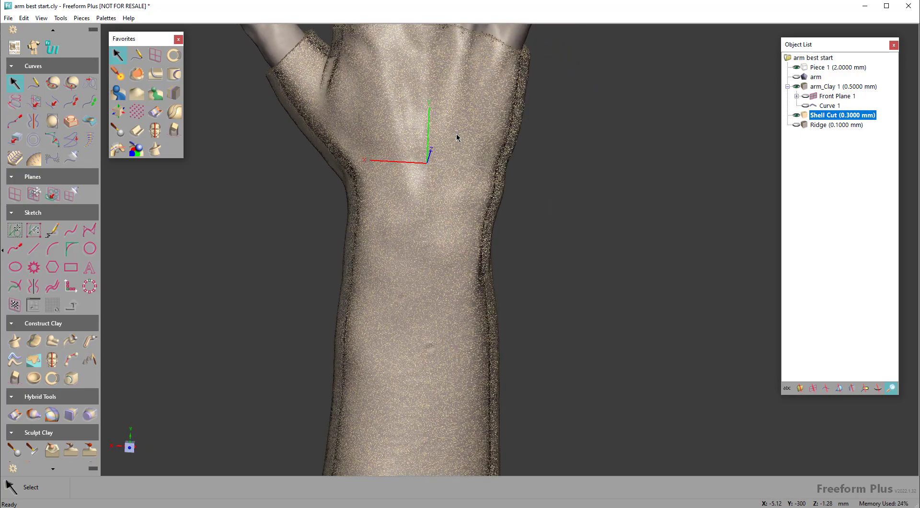
right_click(816, 77)
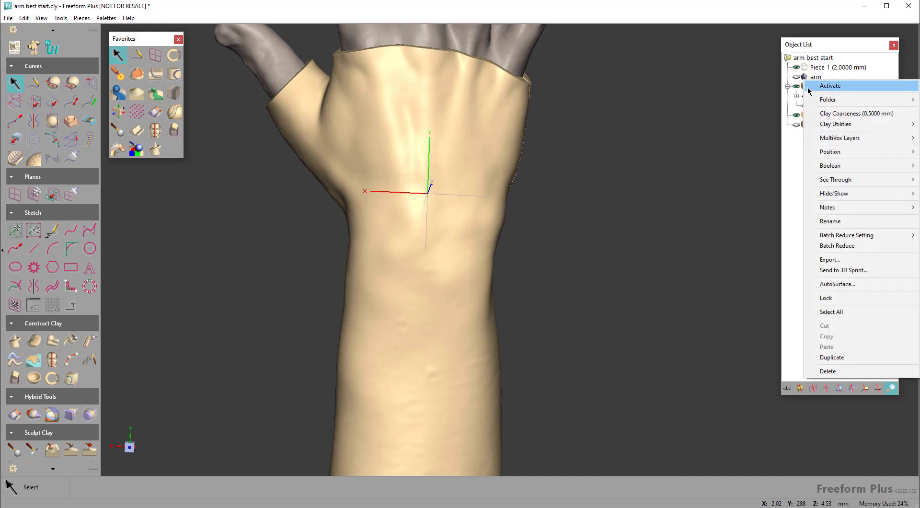
Step: Activate arm_Clay 1, loop a curve over the back of the hand, and emboss-raise it
left_click(831, 86)
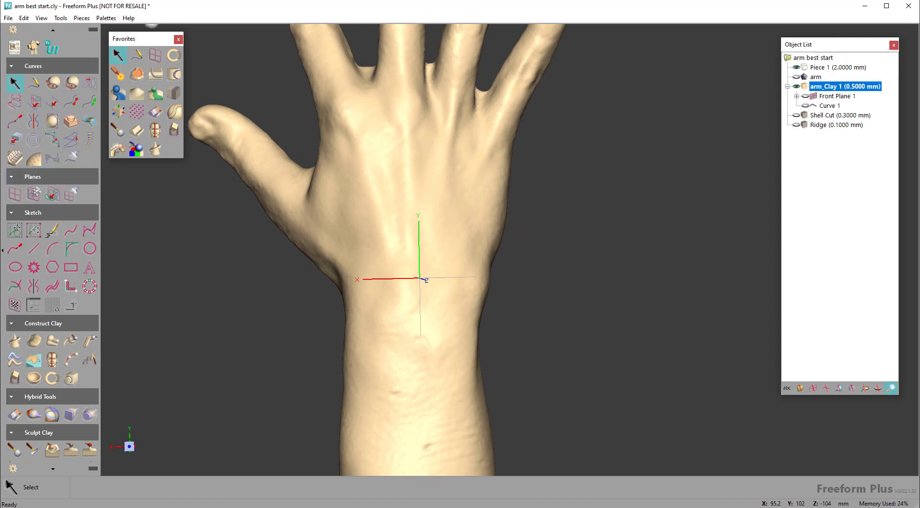
left_click(138, 55)
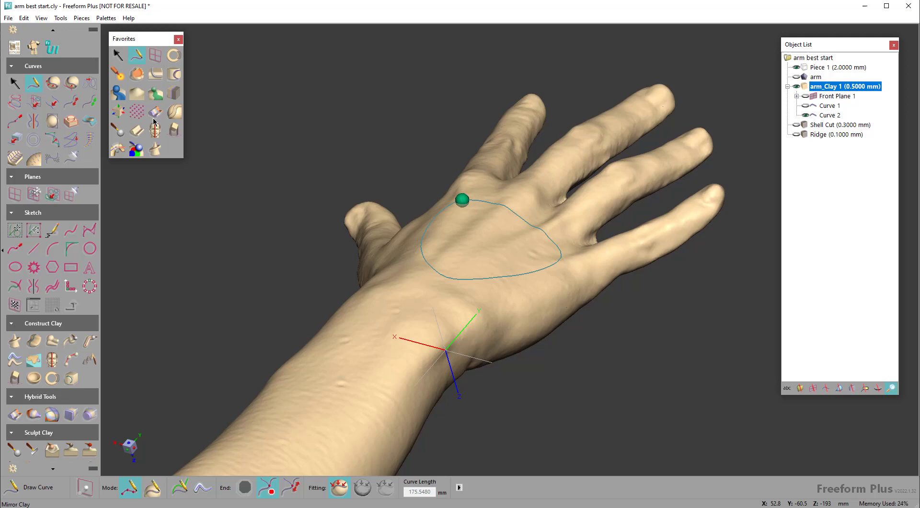
left_click(173, 75)
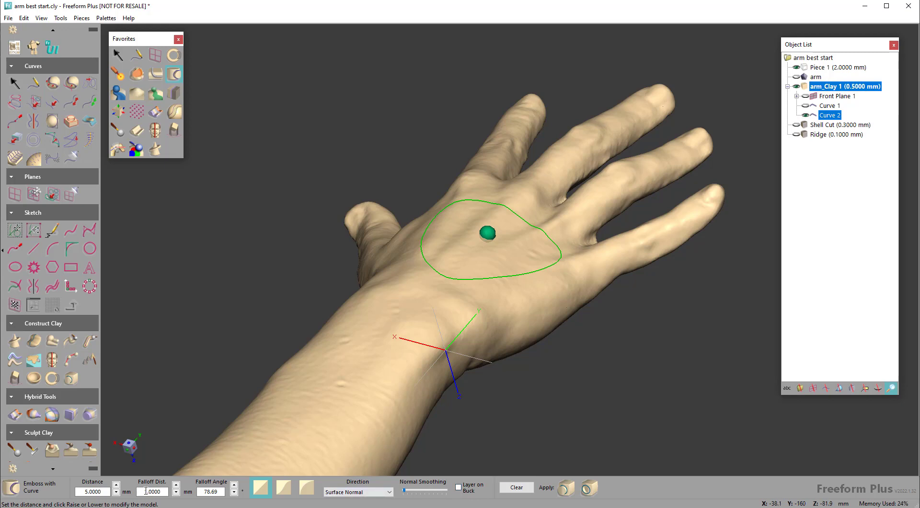
left_click(565, 488)
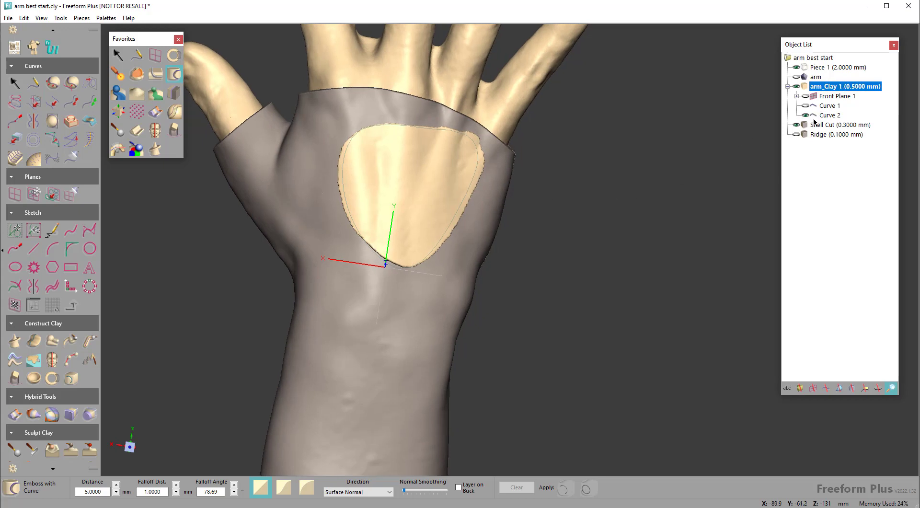
Step: Boolean-remove arm_Clay 1 from Shell Cut (0.3000 mm) to open the vent
right_click(845, 86)
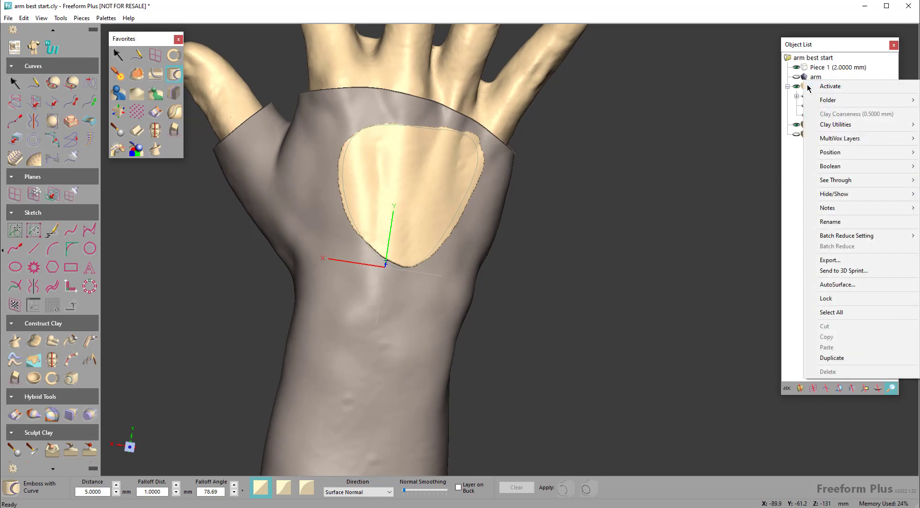
mouse_move(830, 86)
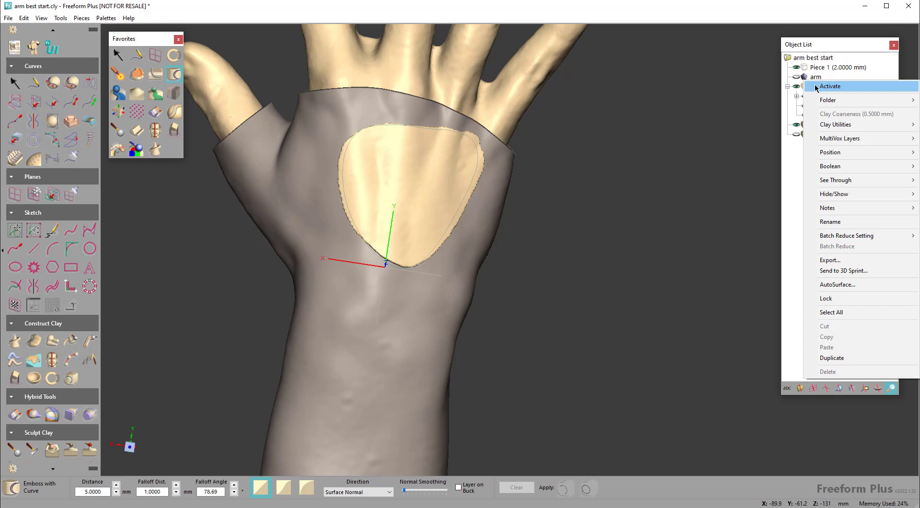
left_click(830, 86)
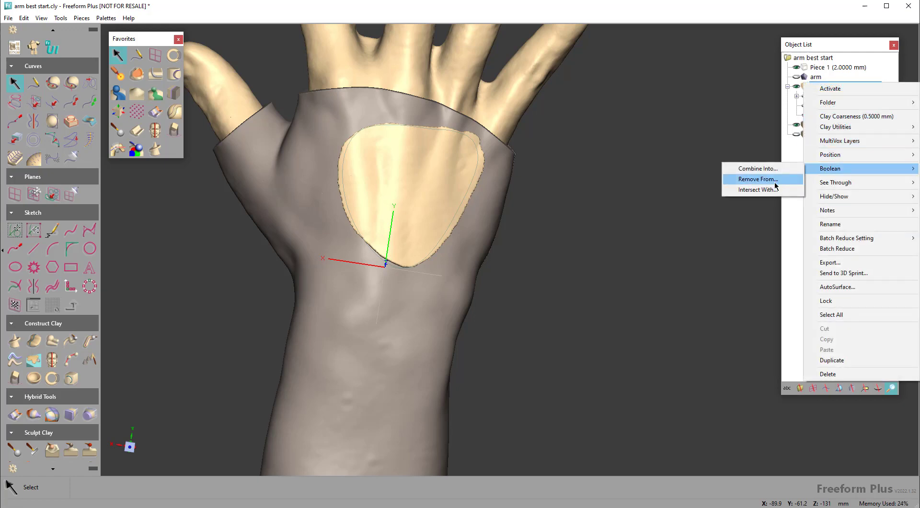
left_click(759, 178)
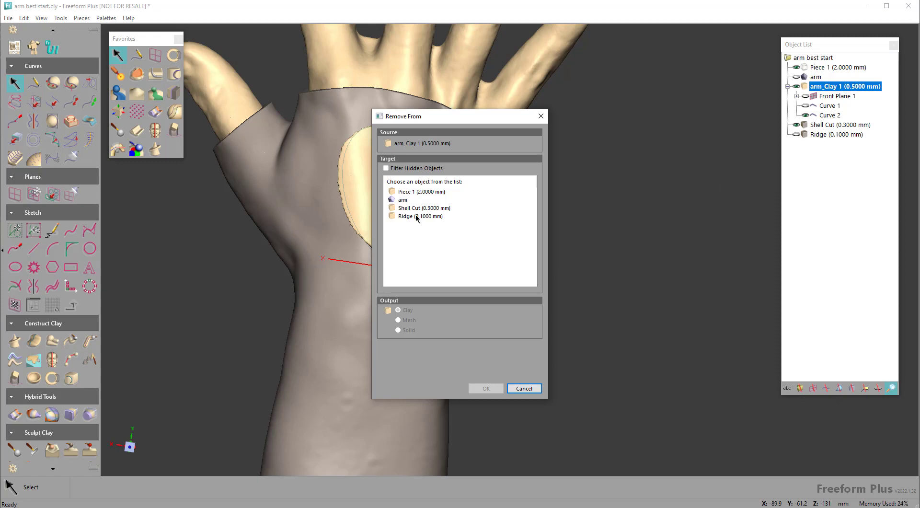
left_click(422, 207)
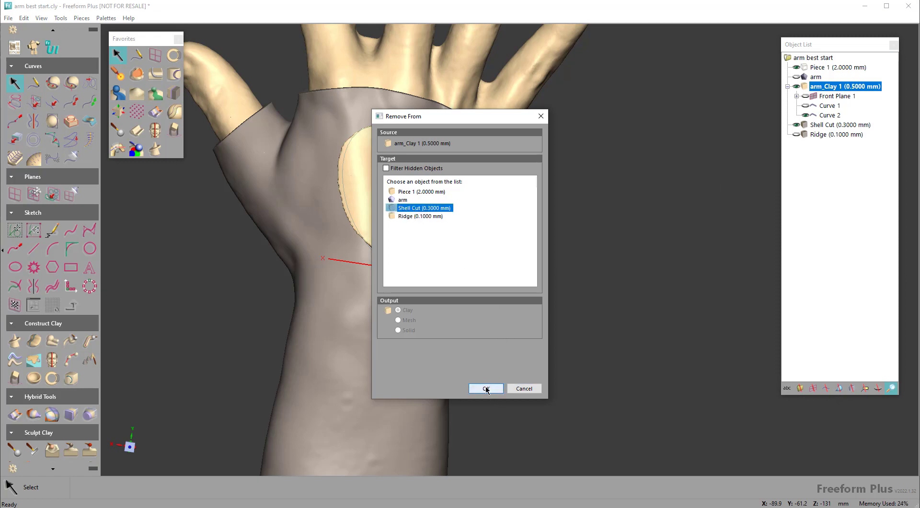
left_click(485, 388)
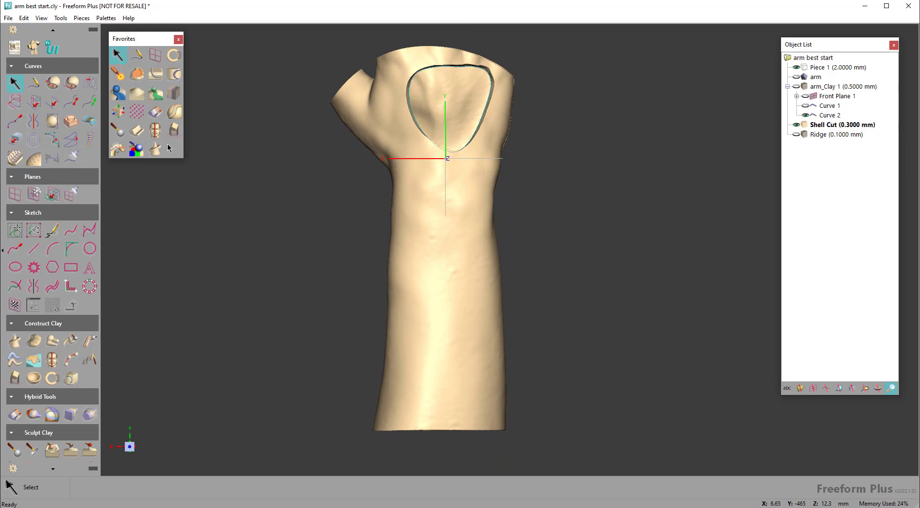
mouse_move(118, 92)
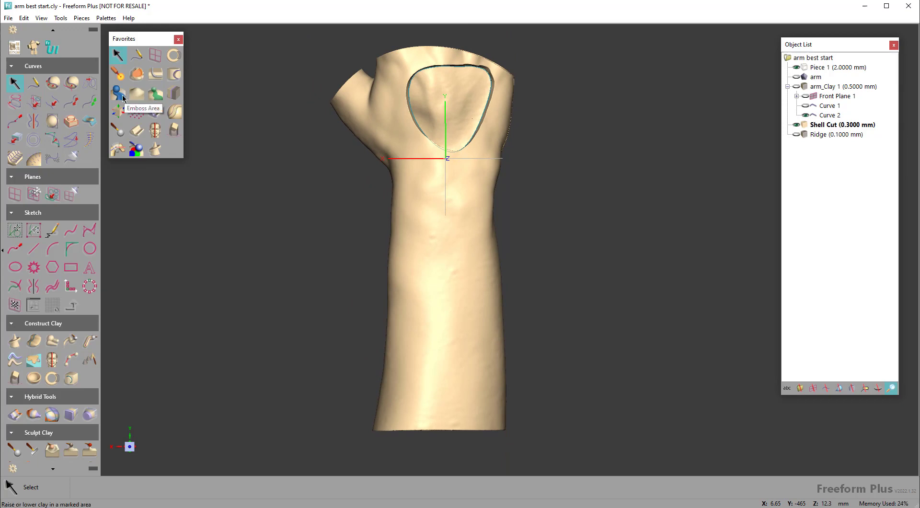
Step: Load 000 Oqton.png as the custom pattern for Emboss Area on the brace
left_click(118, 94)
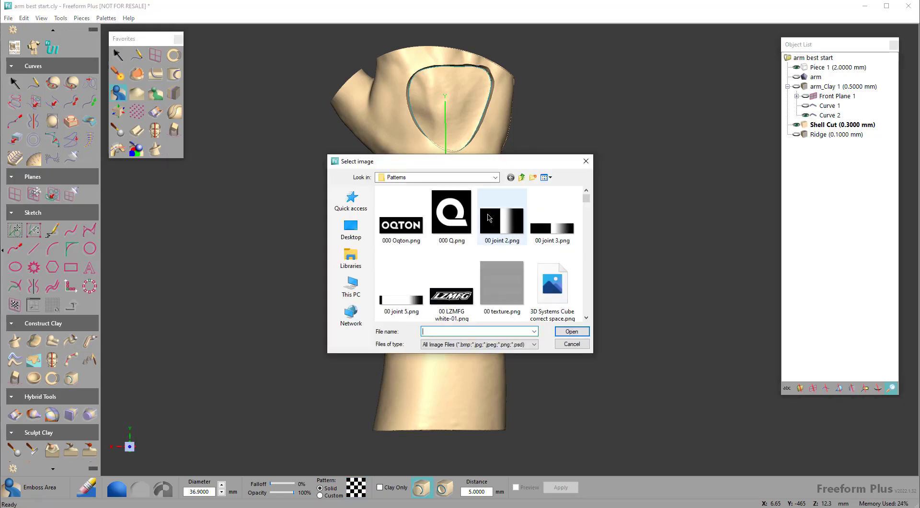
left_click(401, 212)
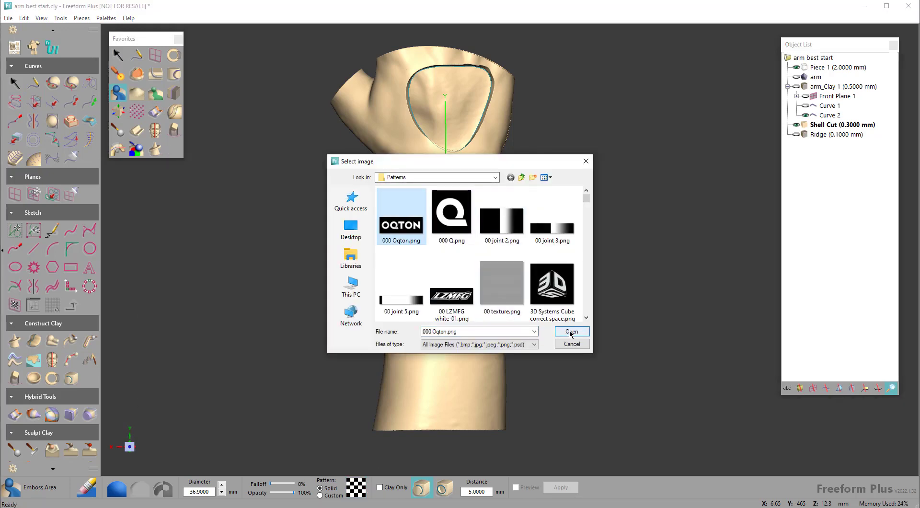
left_click(571, 331)
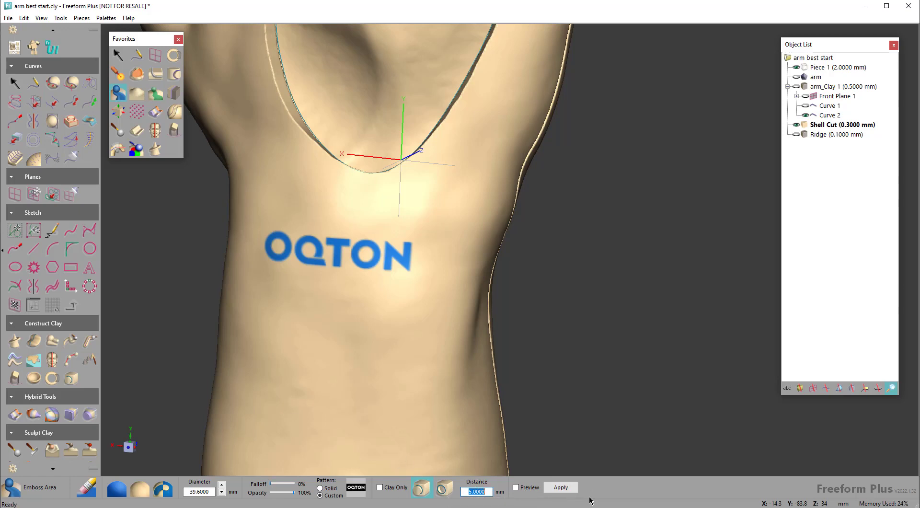
Step: Set the logo emboss depth, press it lower into the shell, preview and apply
type(".1")
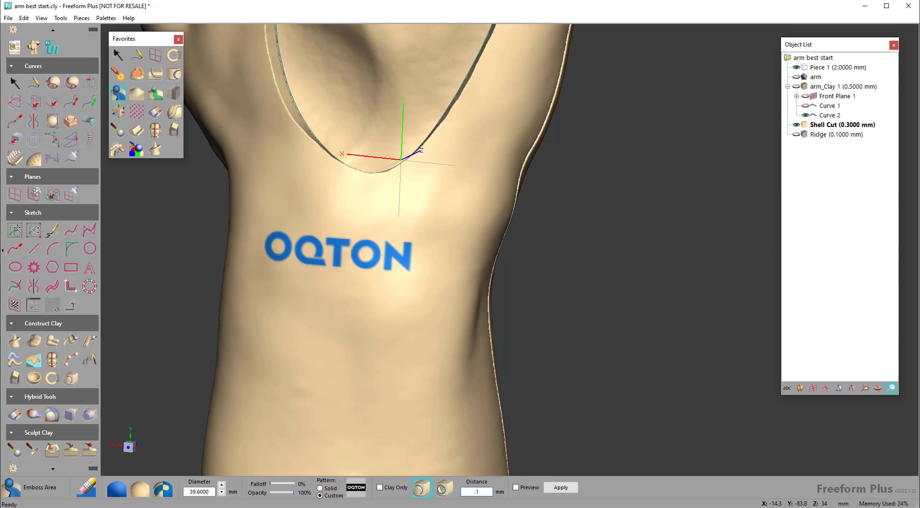
left_click(445, 487)
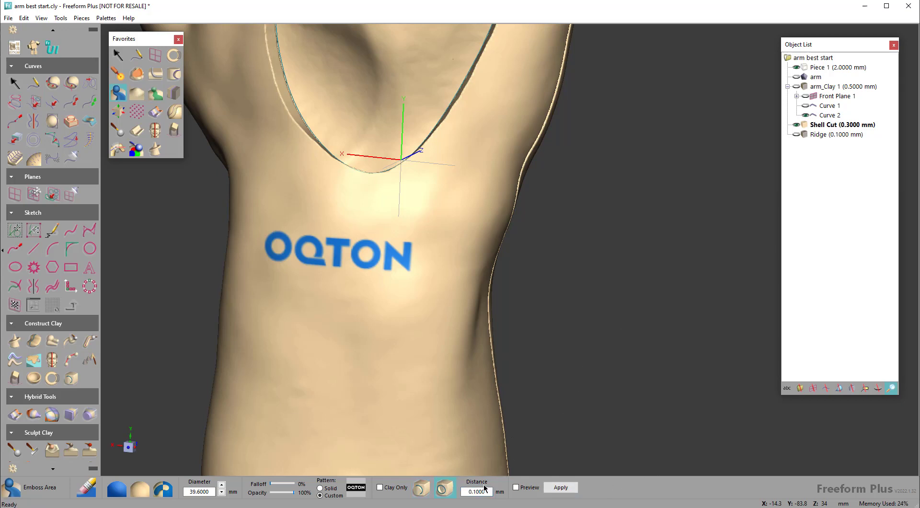
left_click(560, 487)
type(".2")
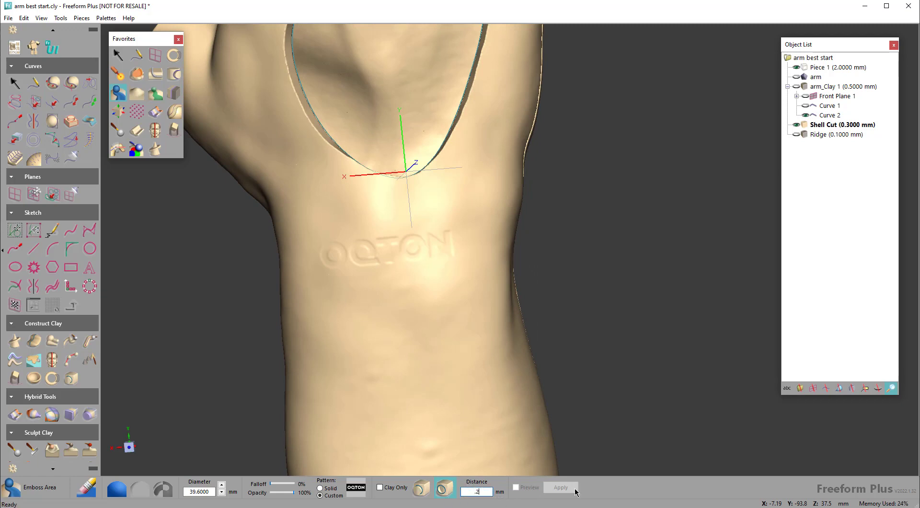
left_click(559, 487)
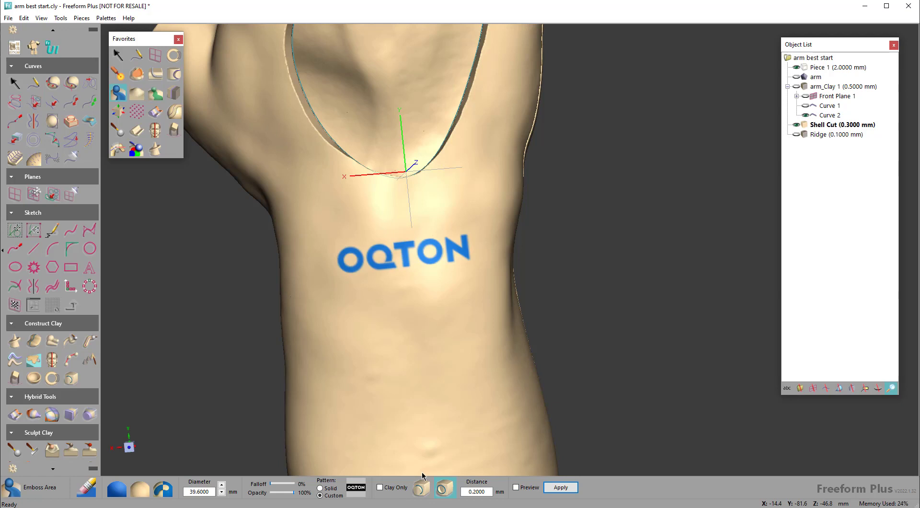
left_click(516, 487)
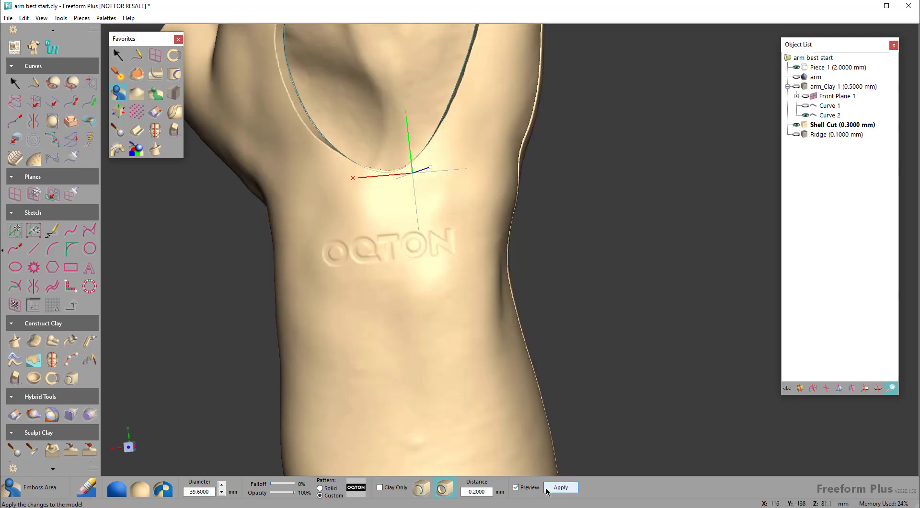
left_click(560, 487)
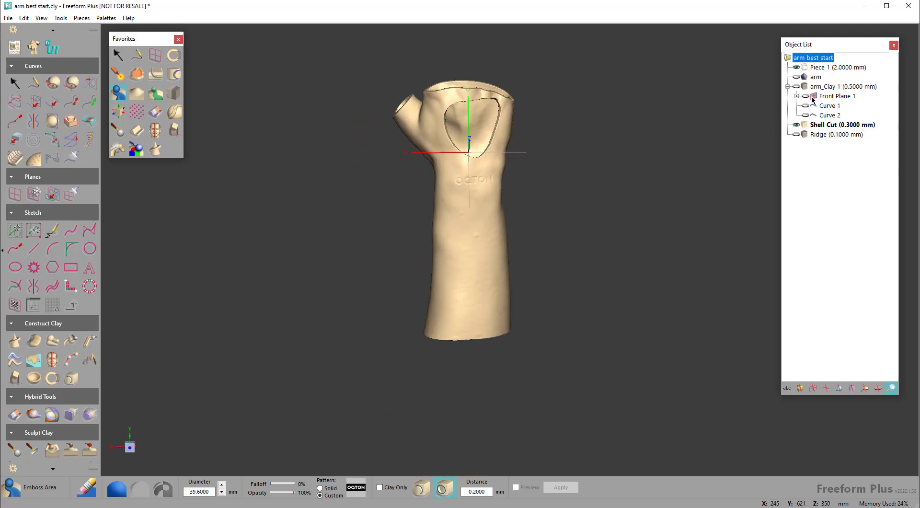
Step: Export Shell Cut as a binary PLY mesh, then orbit to inspect the brace
right_click(813, 58)
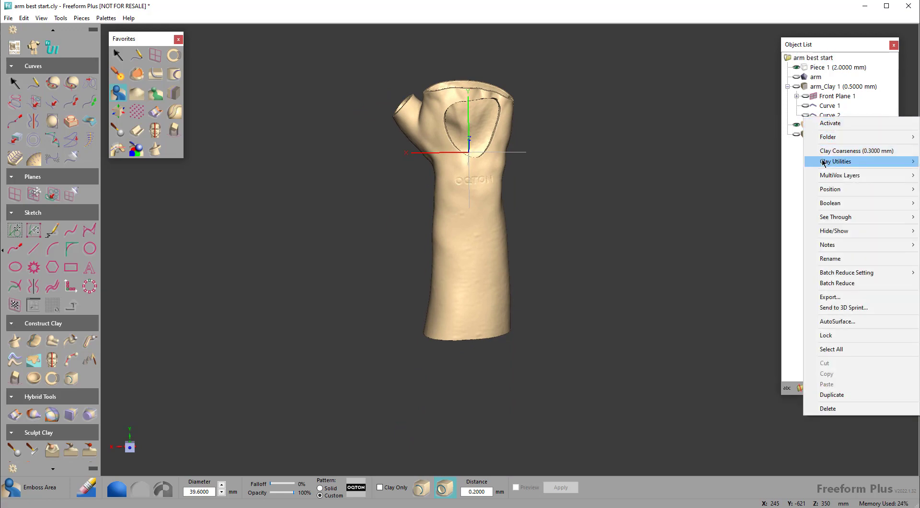
mouse_move(841, 312)
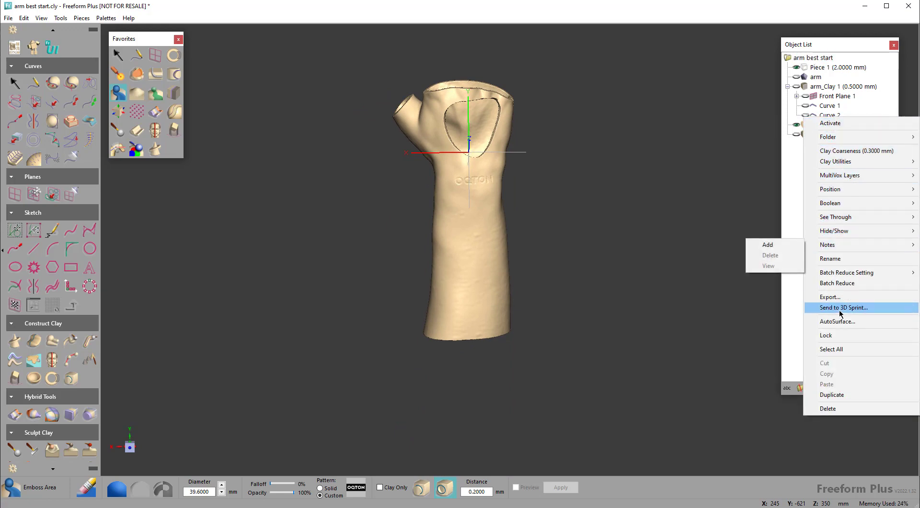
left_click(844, 307)
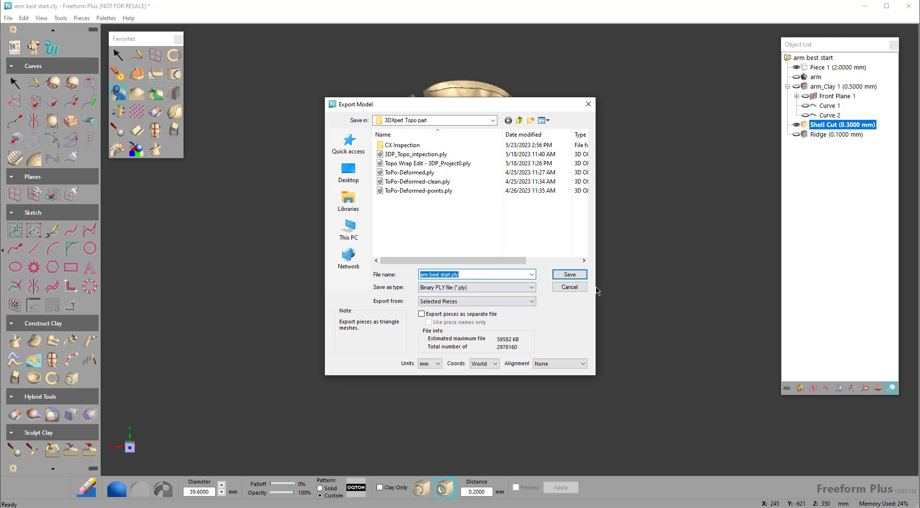
left_click(568, 288)
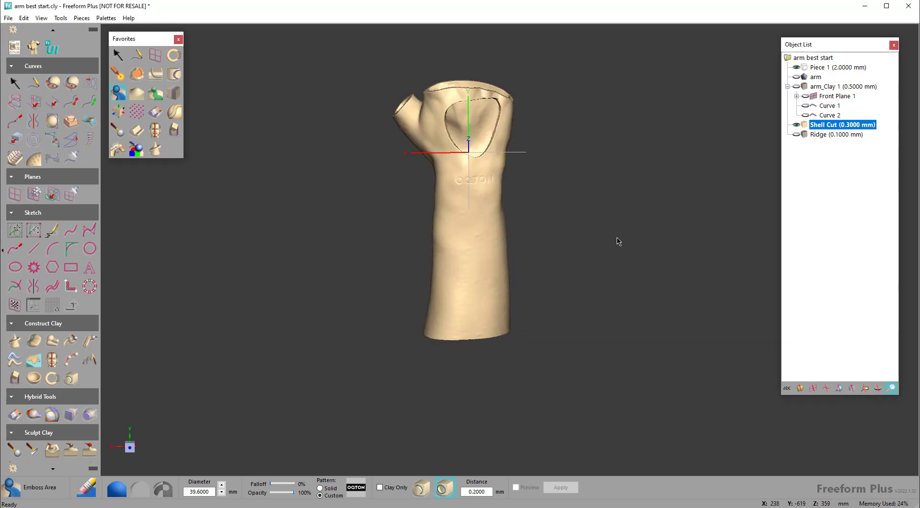
mouse_move(550, 122)
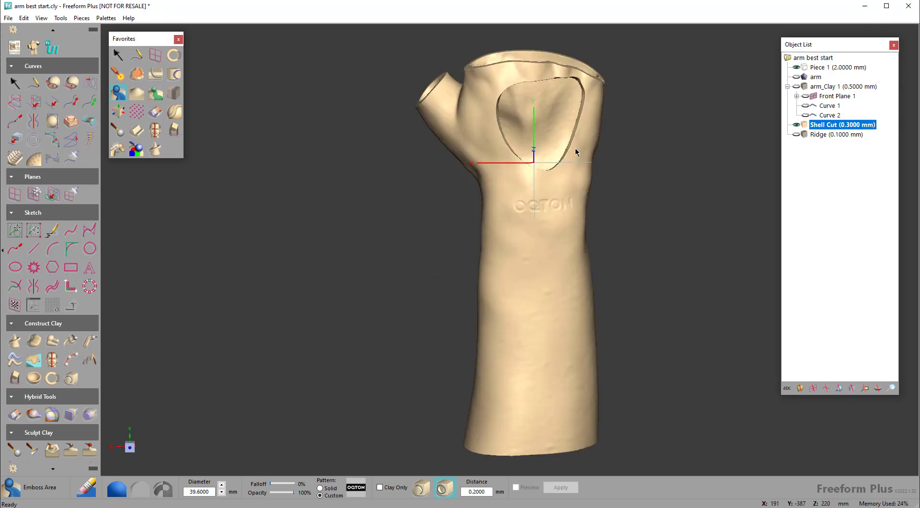
left_click_drag(575, 152, 641, 165)
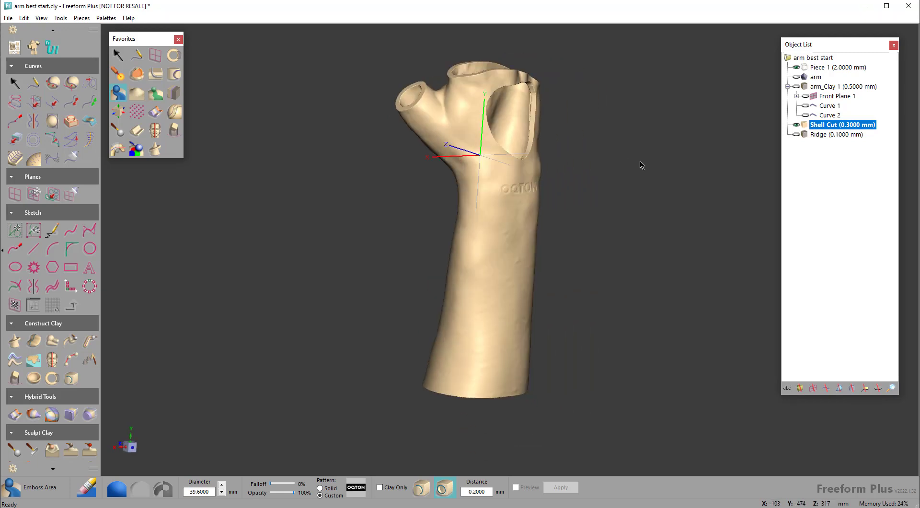